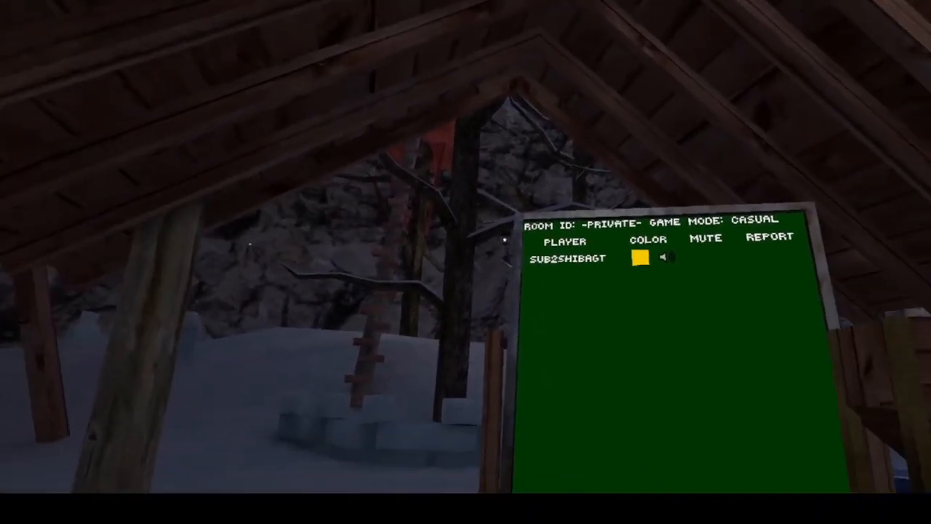
mouse_move(465, 262)
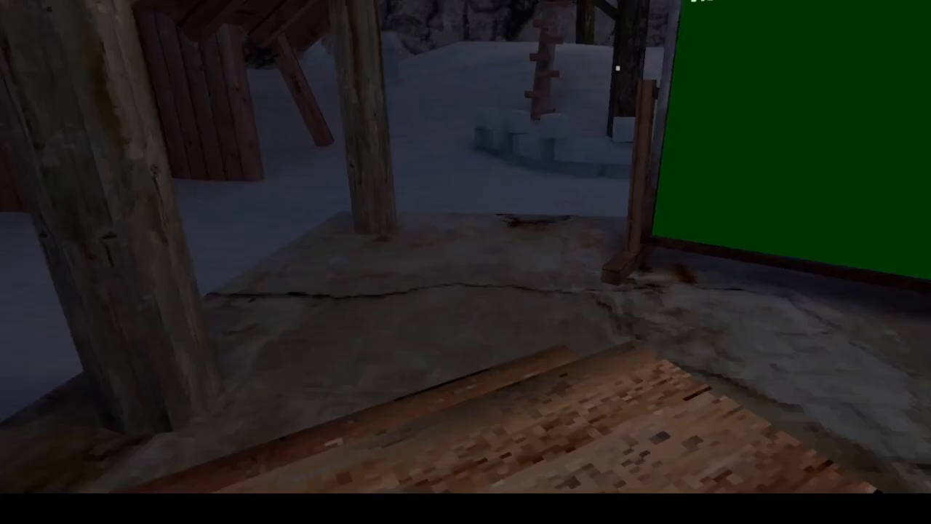
mouse_move(466, 261)
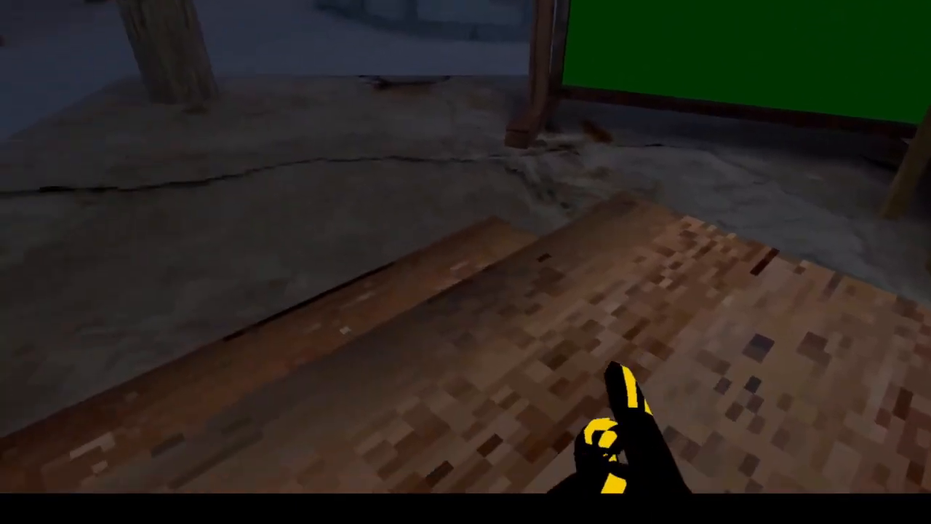
mouse_move(466, 261)
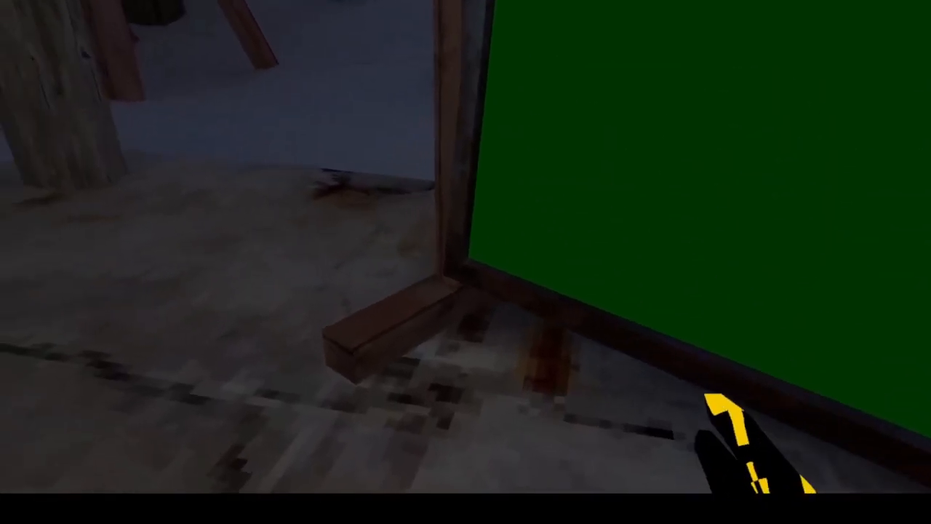
mouse_move(465, 262)
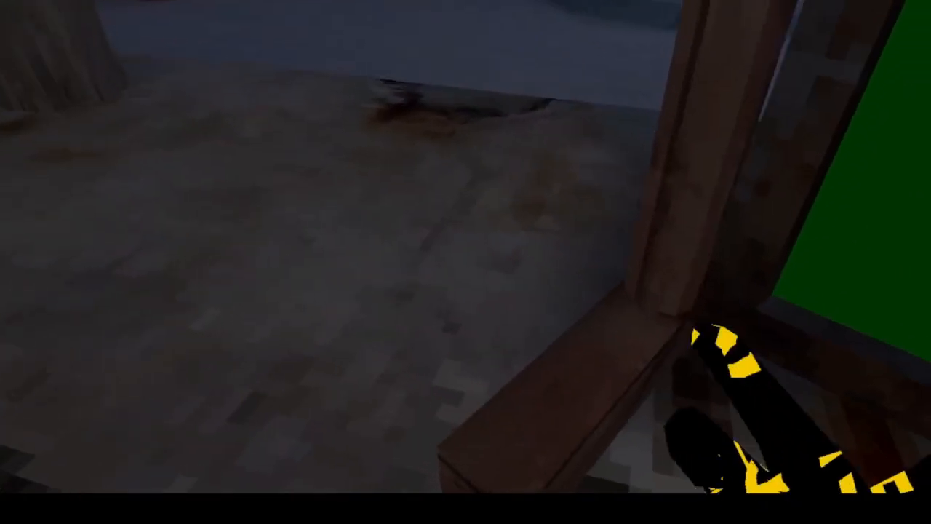
mouse_move(466, 261)
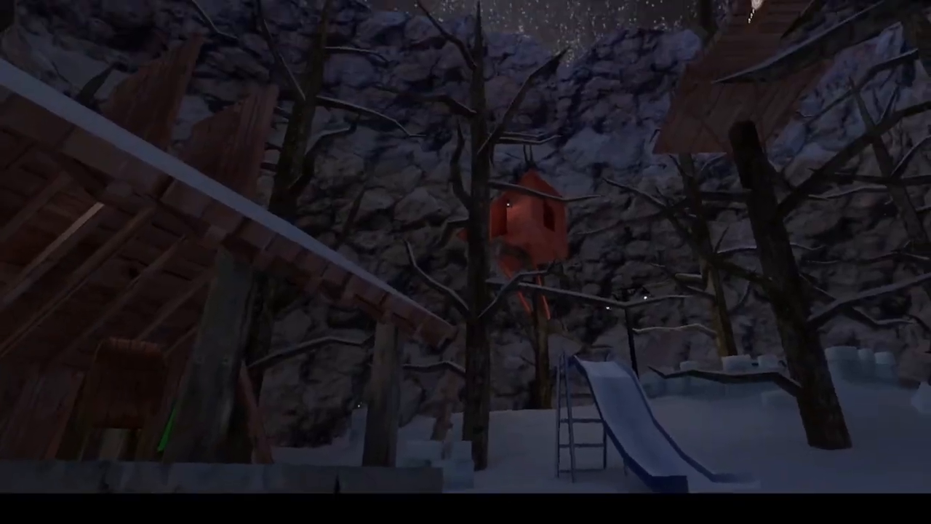
mouse_move(465, 262)
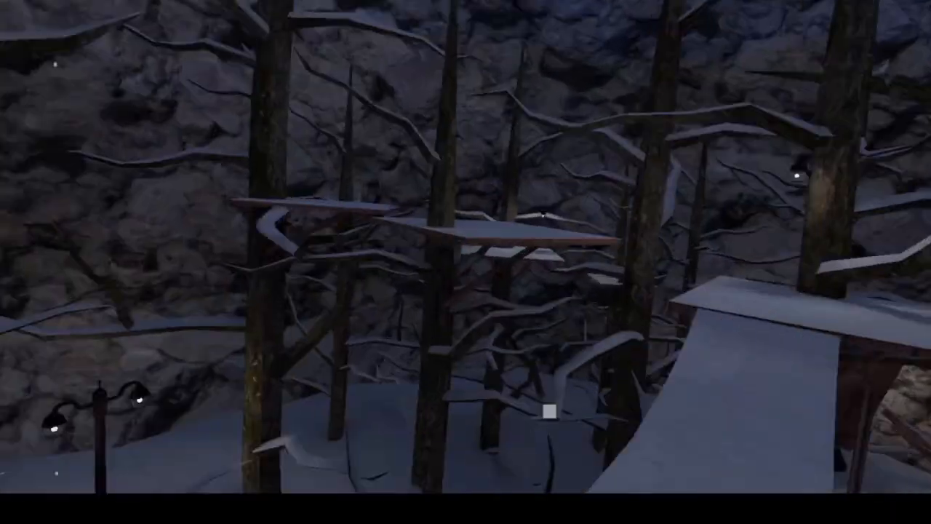
mouse_move(465, 262)
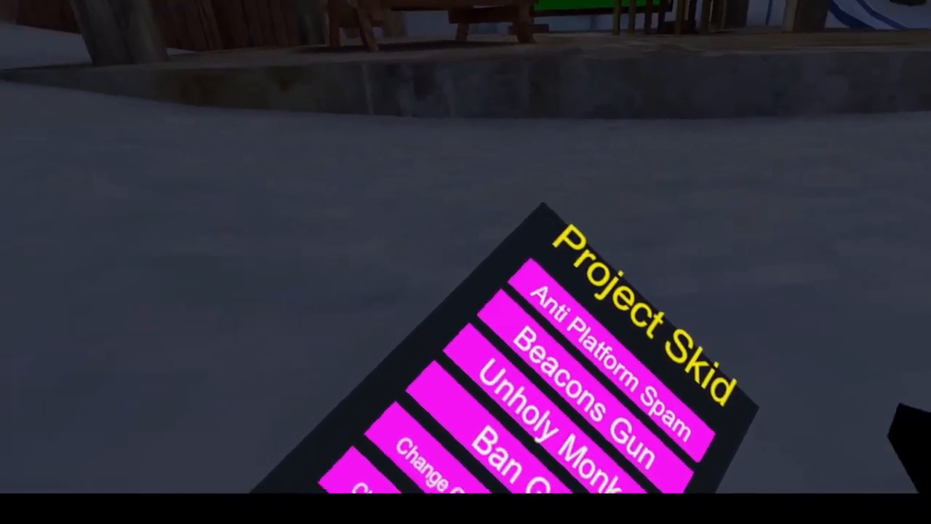
mouse_move(465, 262)
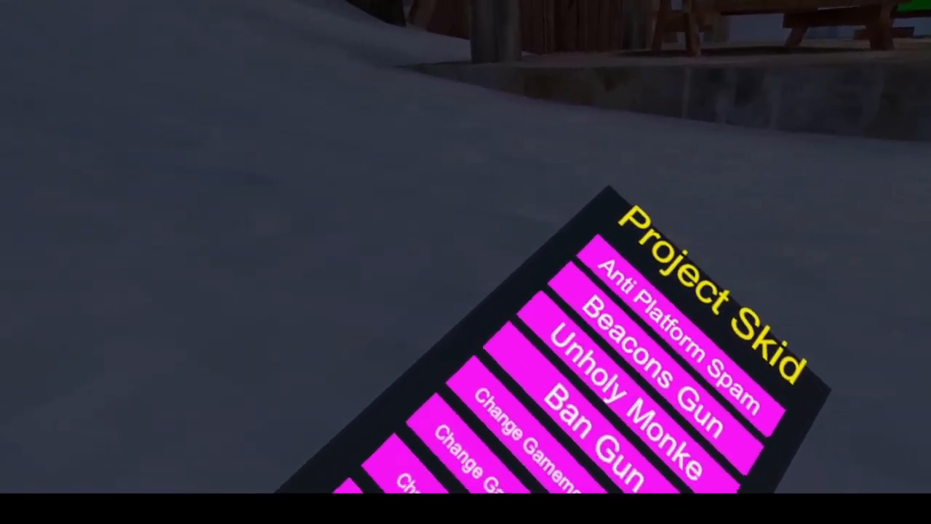